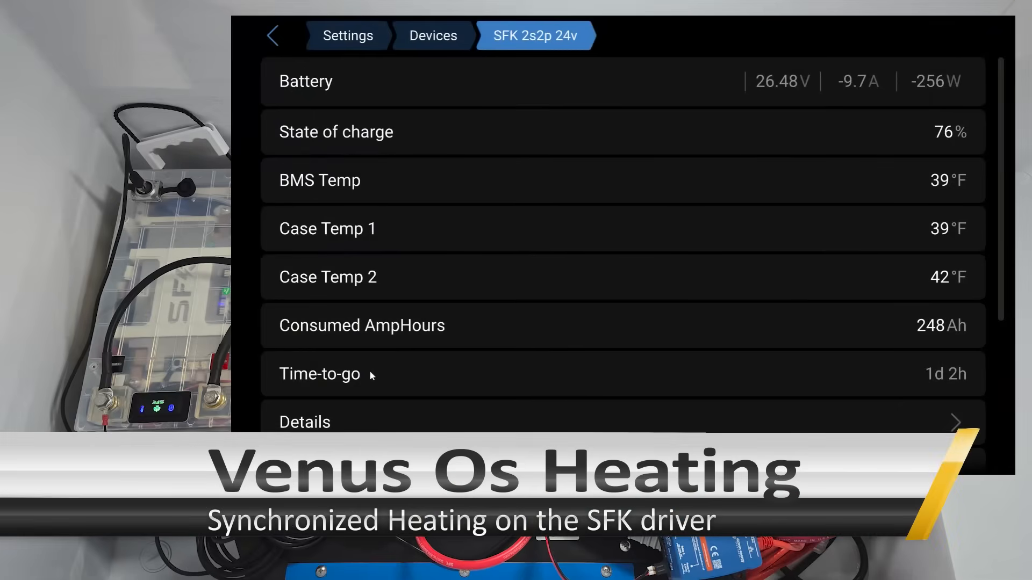
pyautogui.moveTo(568, 274)
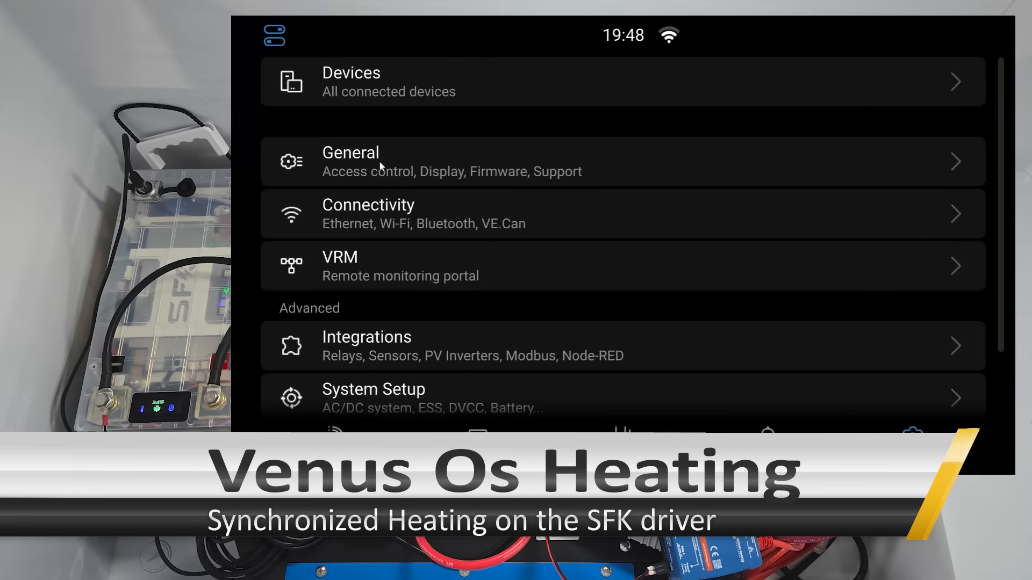
# Scroll the Settings list down to reach the SFK Venus OS Driver page (v3.39).
pyautogui.scroll(-3)
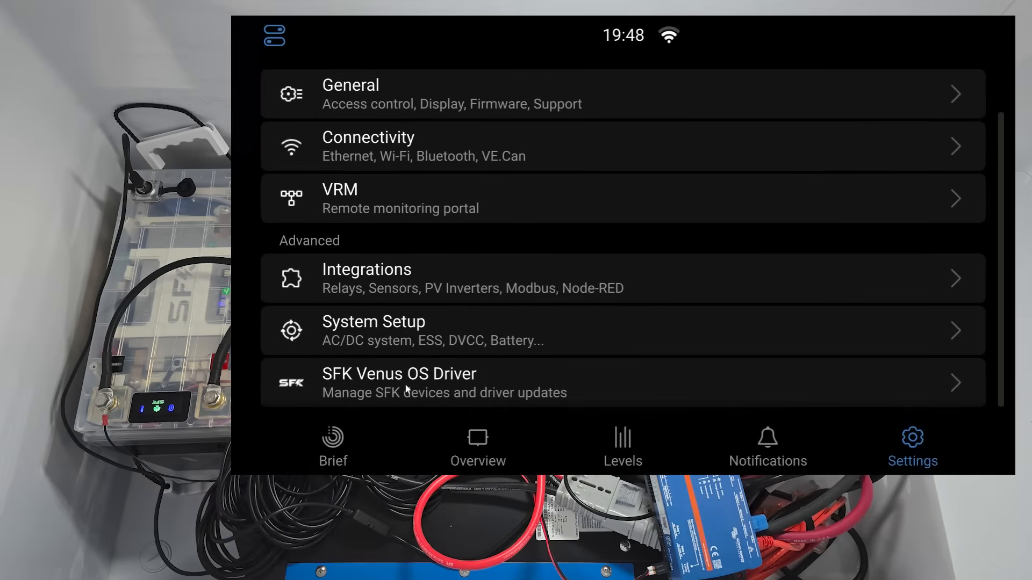
pyautogui.click(407, 382)
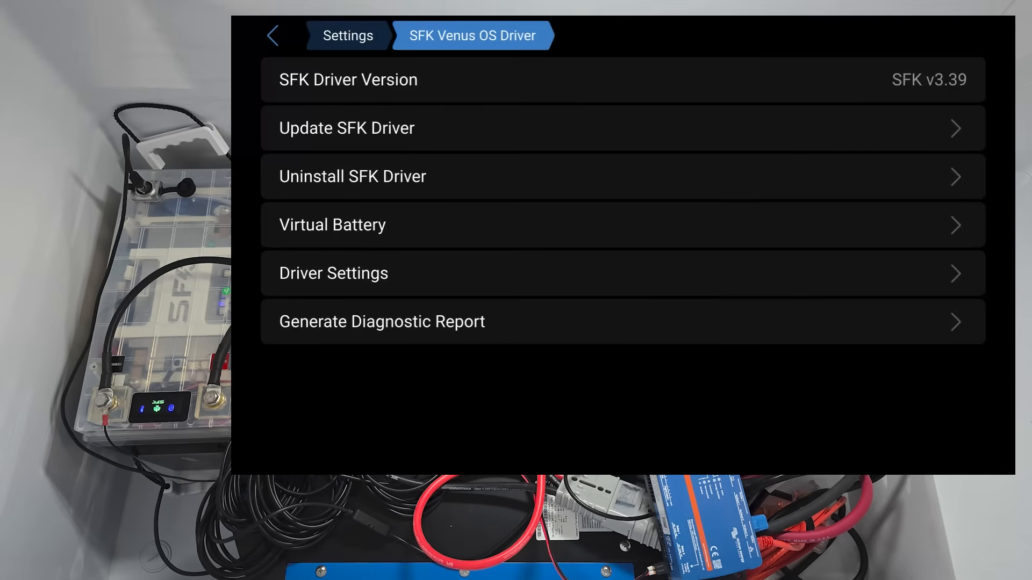
pyautogui.moveTo(419, 355)
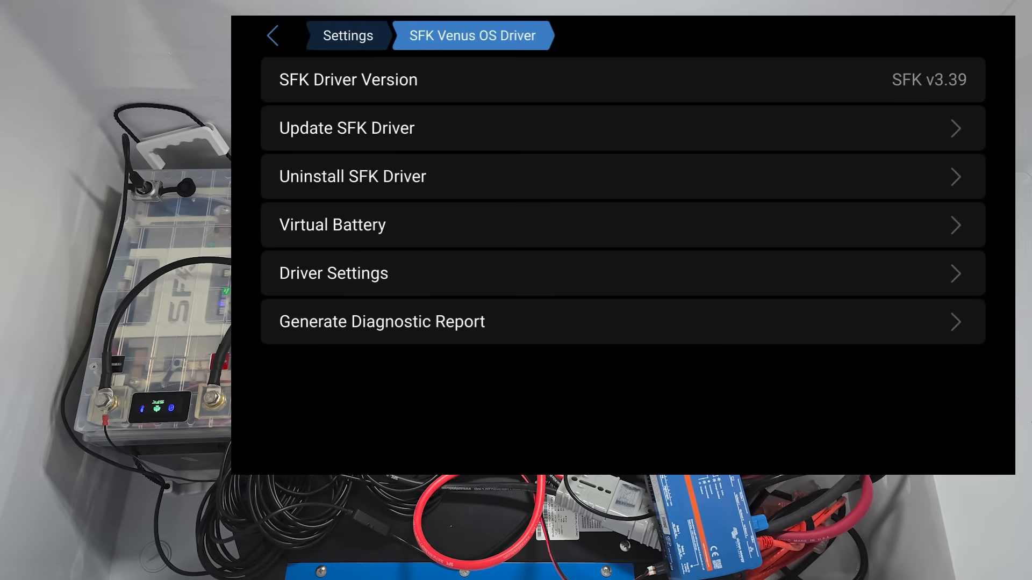
pyautogui.moveTo(421, 340)
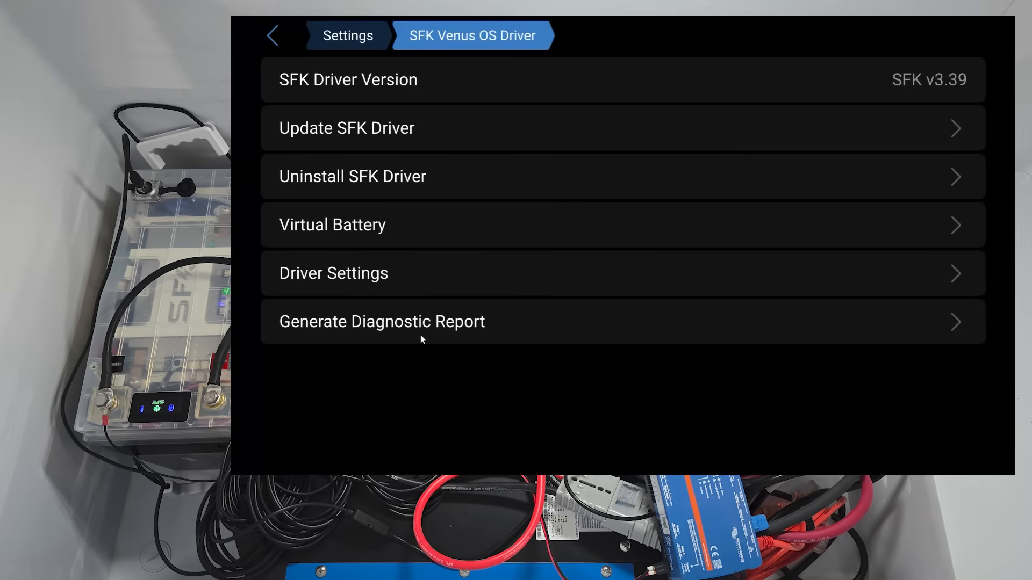
pyautogui.moveTo(402, 238)
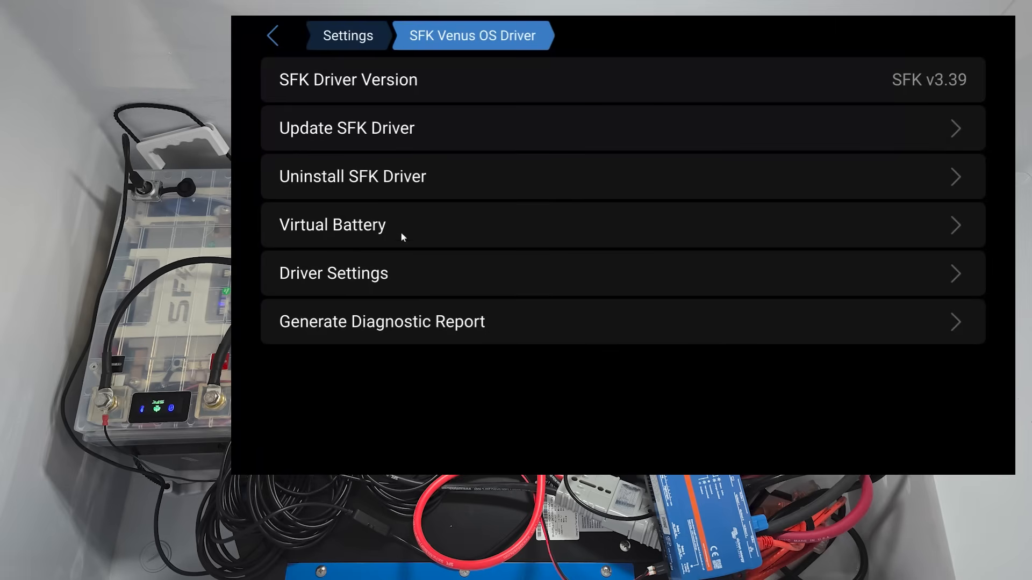
# Inspect Battery Configuration (2 series, 2 parallel, 24v) and its Series Balance Selection, then return.
pyautogui.click(332, 224)
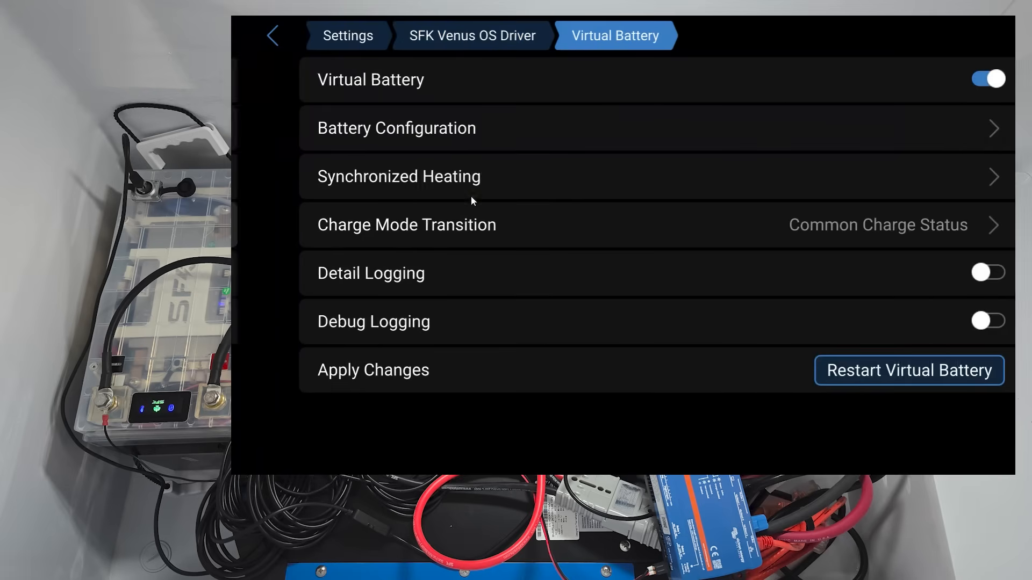
pyautogui.click(396, 126)
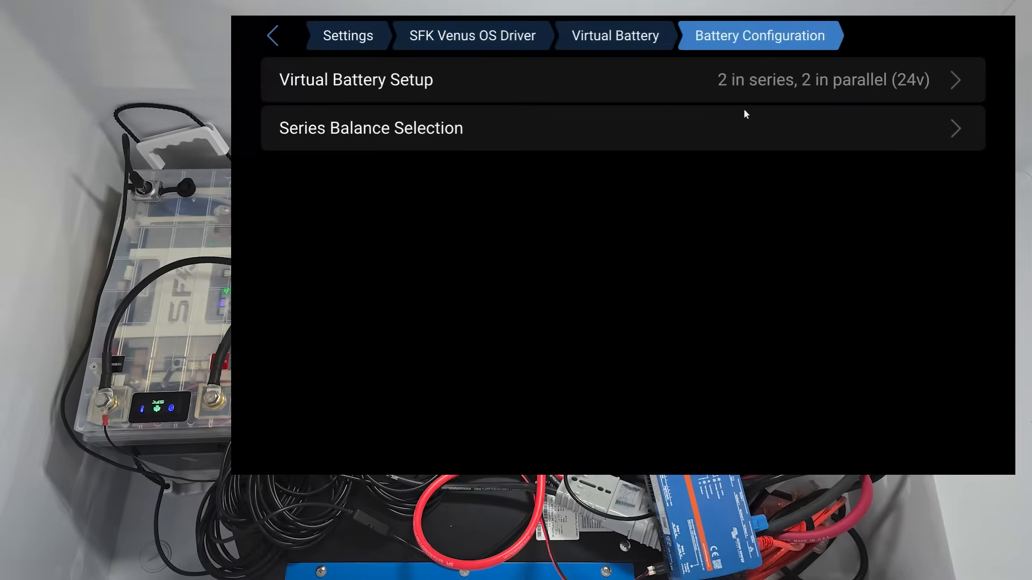
pyautogui.moveTo(760, 88)
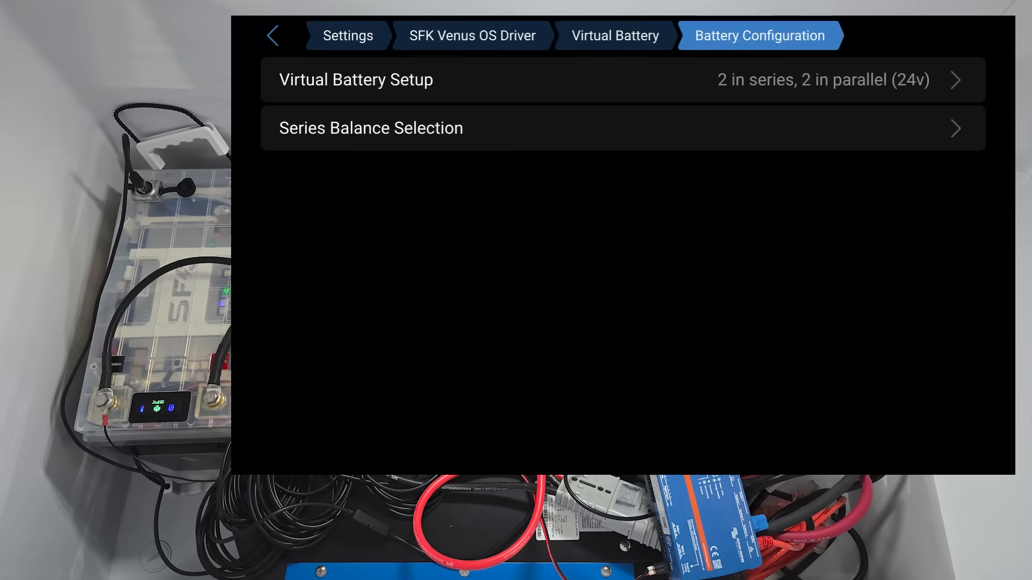
pyautogui.click(370, 127)
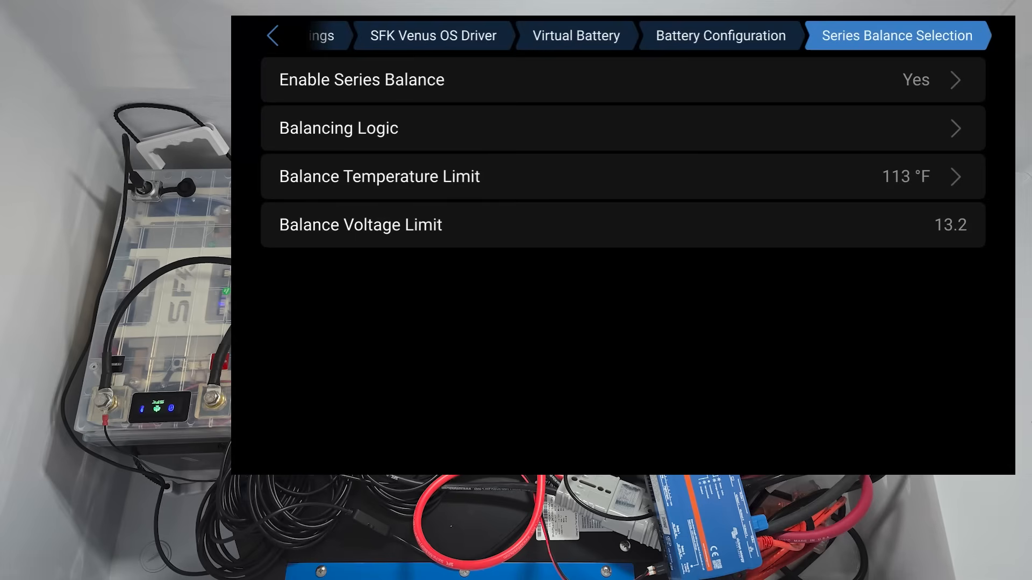
pyautogui.moveTo(685, 51)
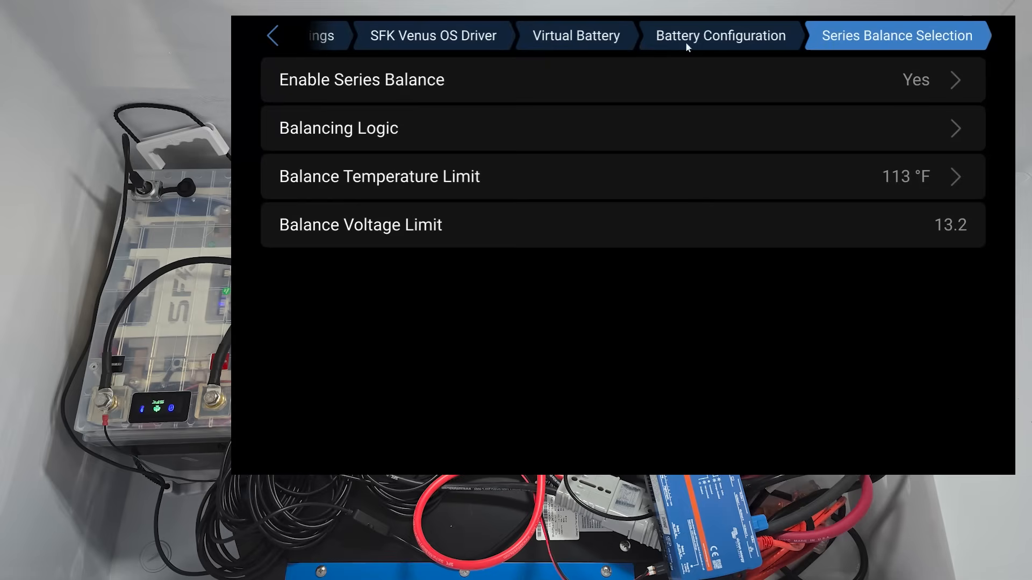
pyautogui.click(720, 36)
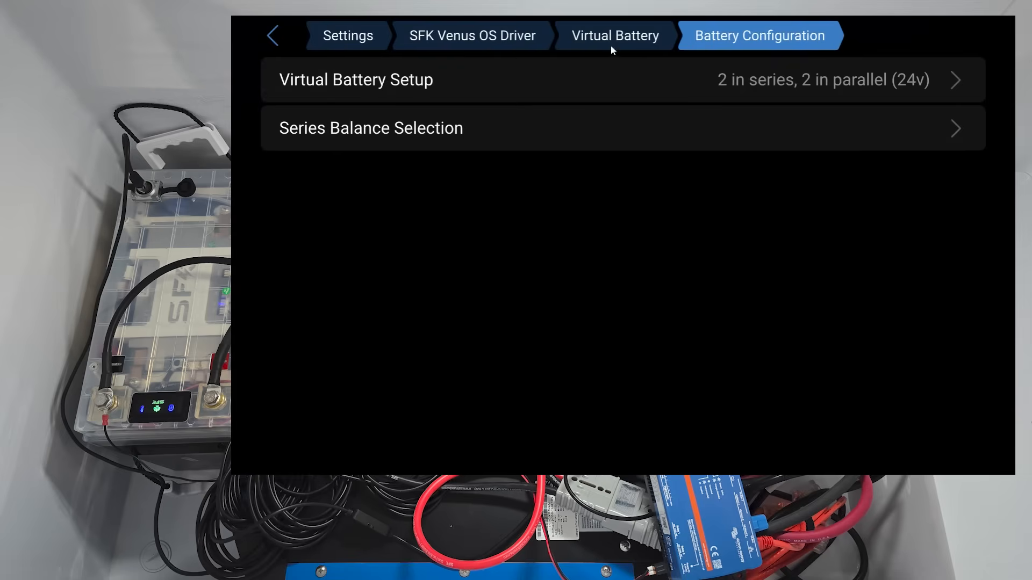
# Return to Virtual Battery and view Synchronized Heating with its 41°F - 55°F range.
pyautogui.click(613, 35)
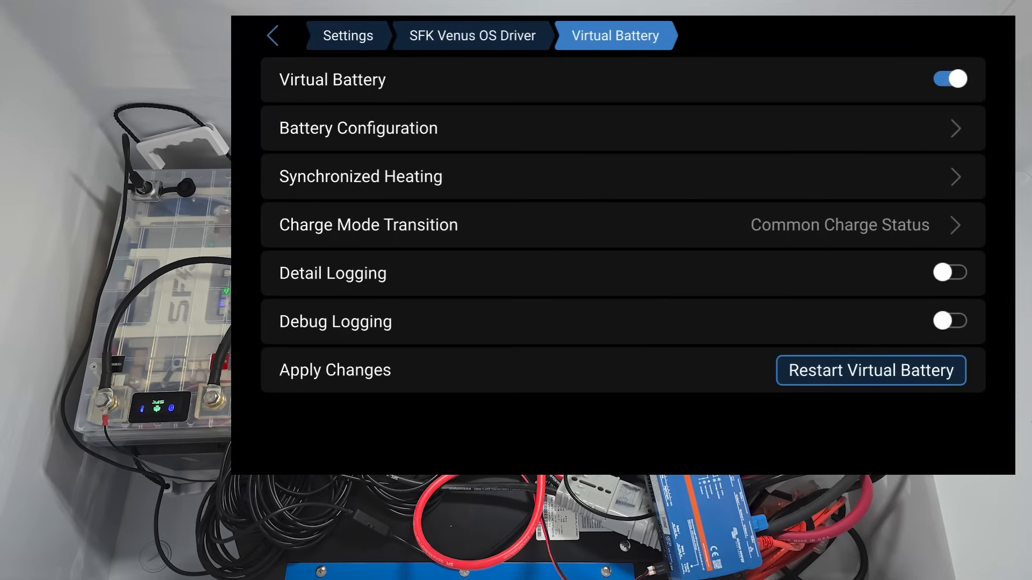
pyautogui.moveTo(415, 182)
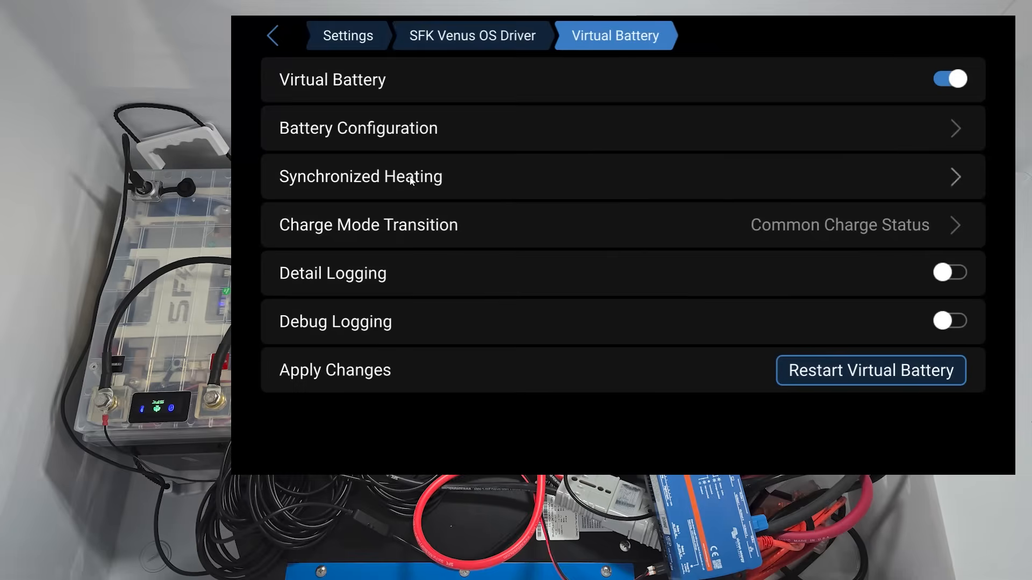
pyautogui.click(361, 176)
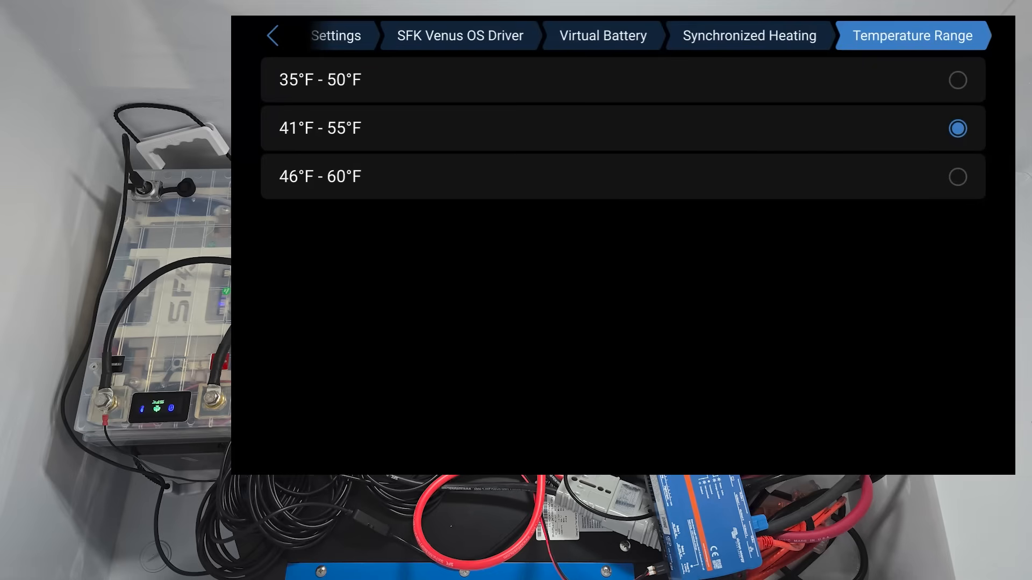
pyautogui.moveTo(423, 116)
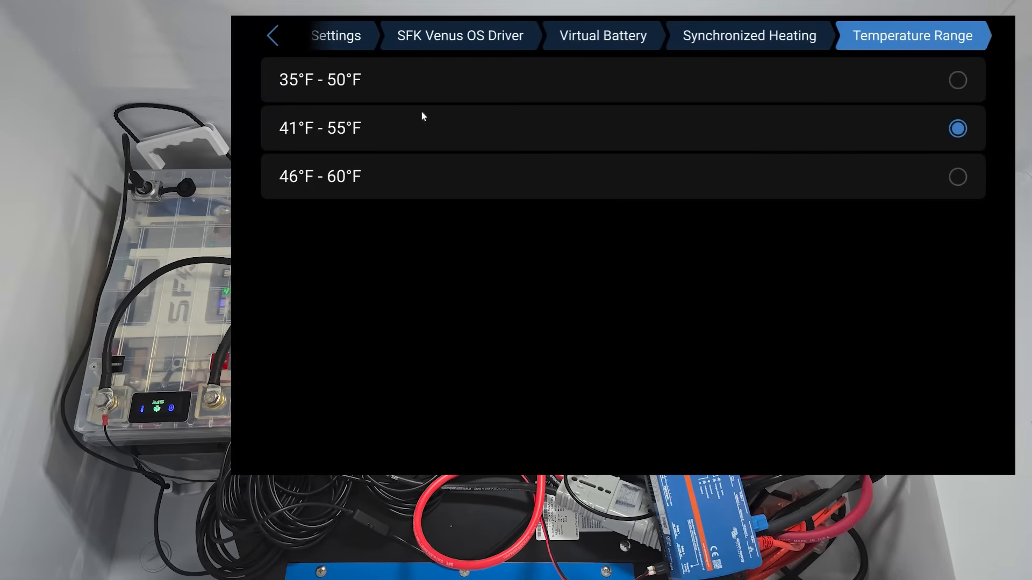
pyautogui.click(274, 35)
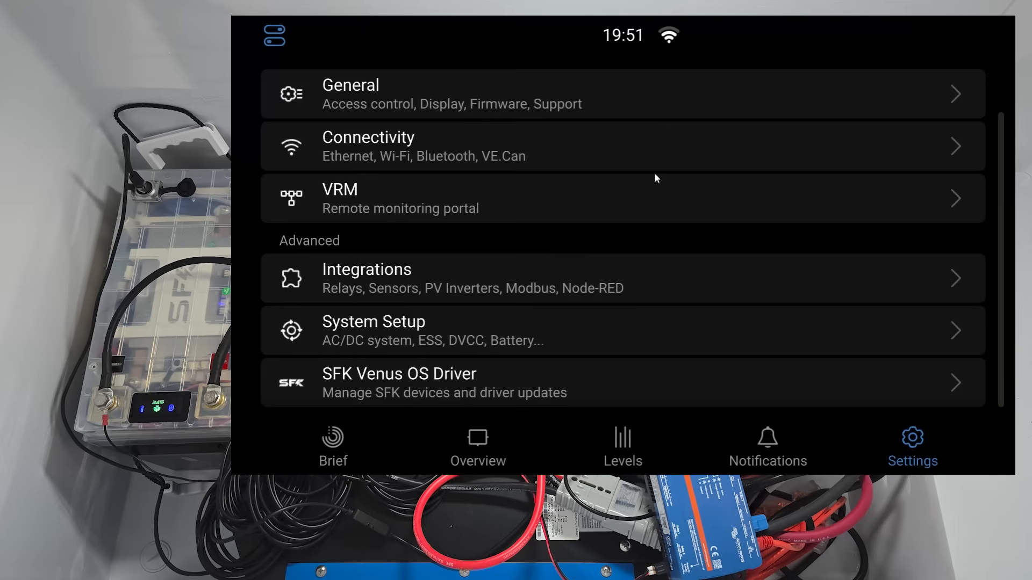
pyautogui.moveTo(524, 112)
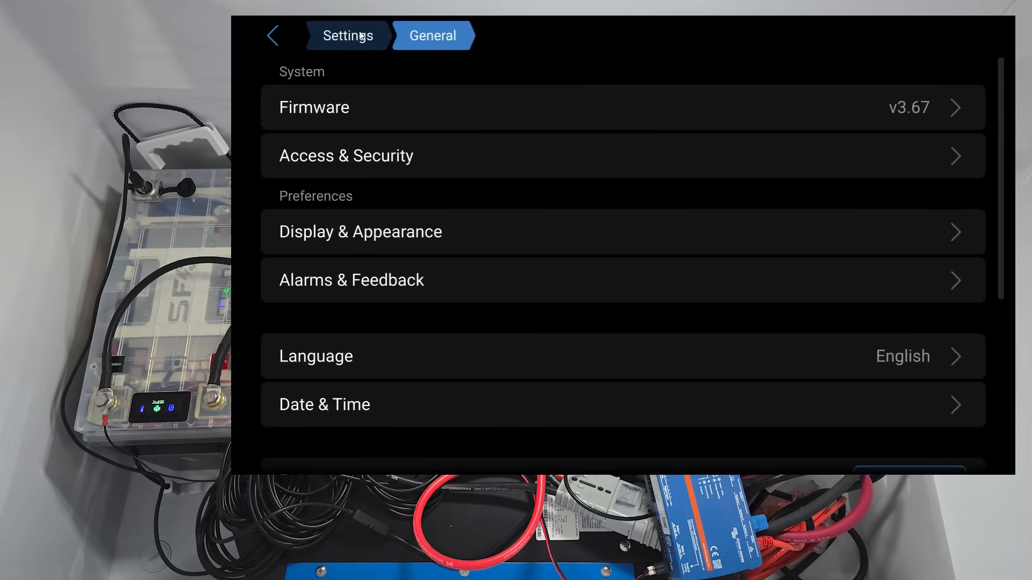
pyautogui.click(433, 35)
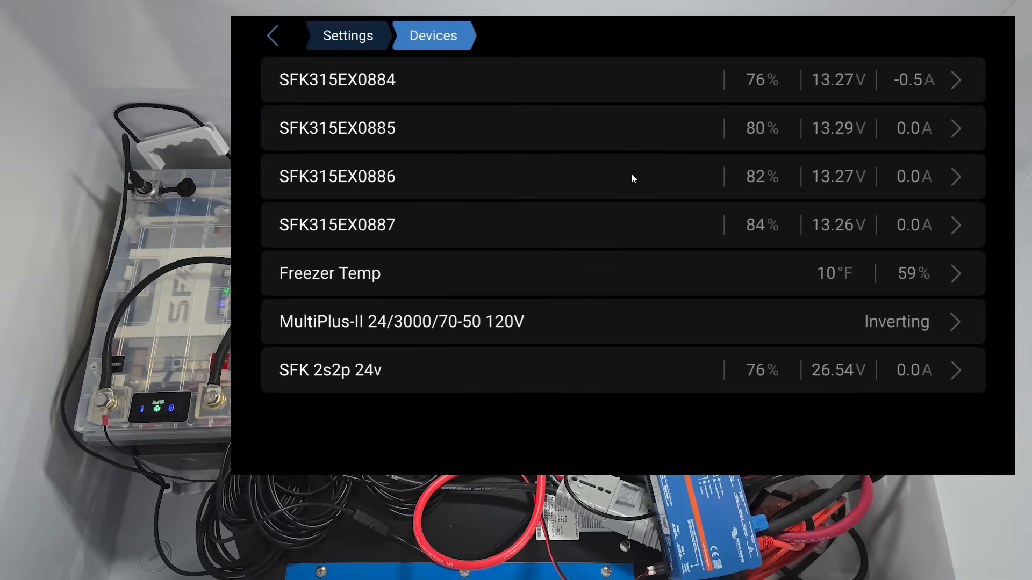
pyautogui.moveTo(829, 299)
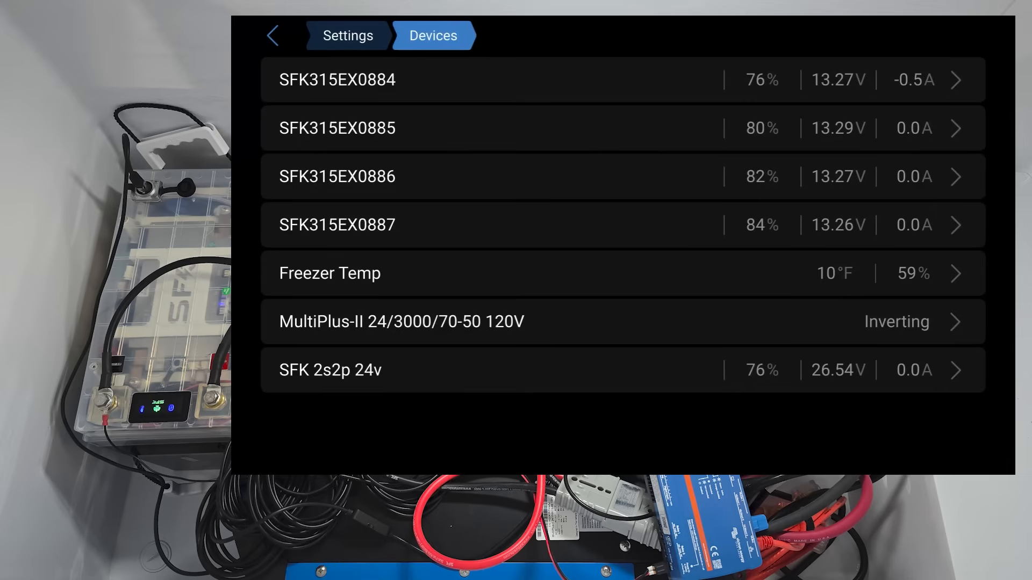
pyautogui.moveTo(802, 279)
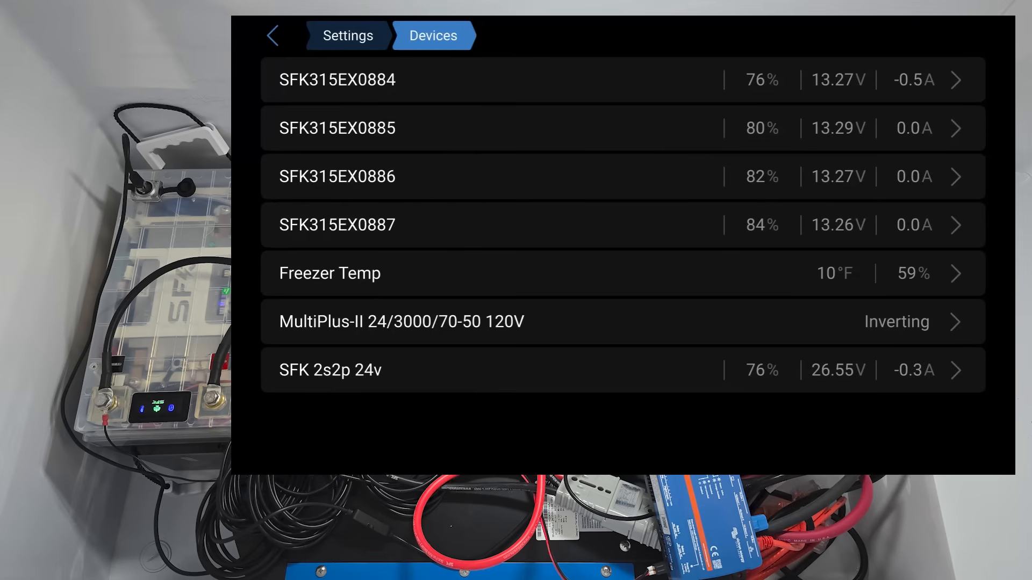
pyautogui.moveTo(612, 159)
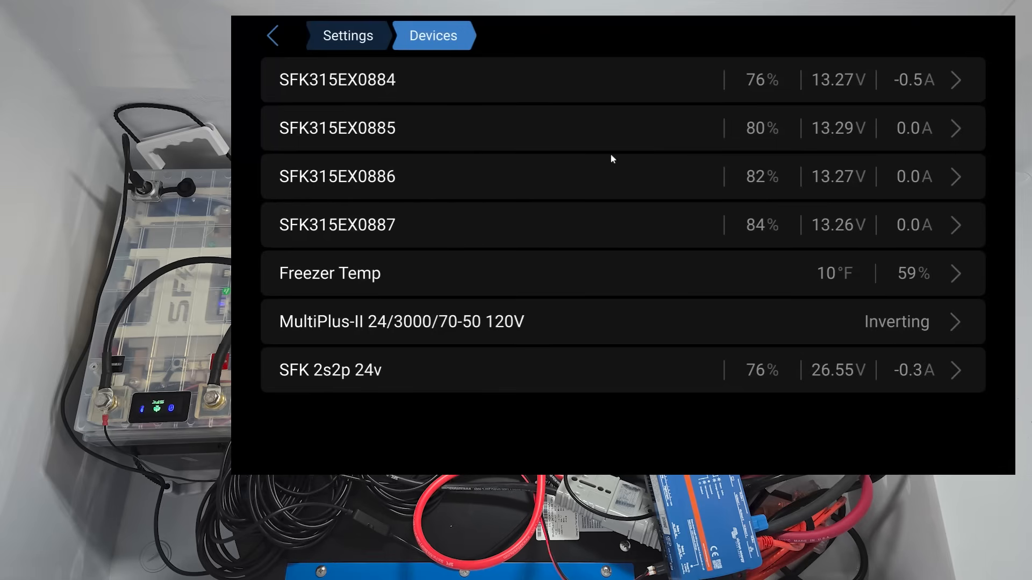
pyautogui.click(338, 79)
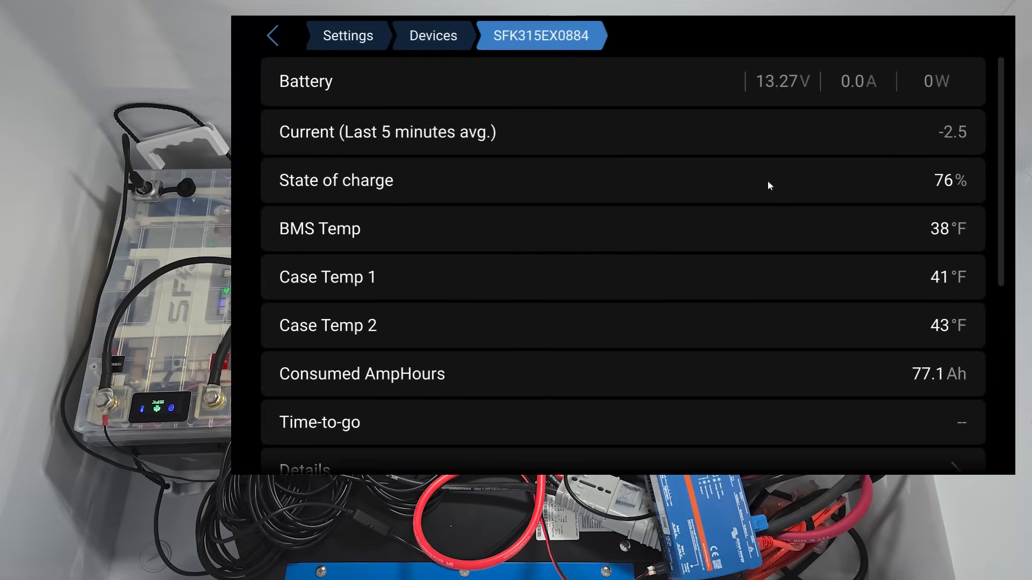
pyautogui.moveTo(815, 211)
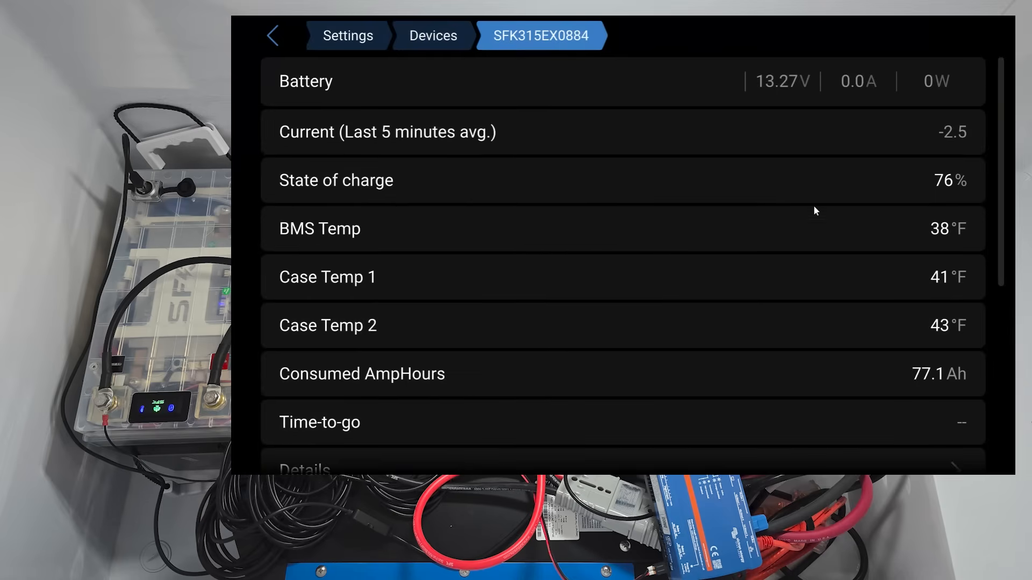
pyautogui.moveTo(805, 292)
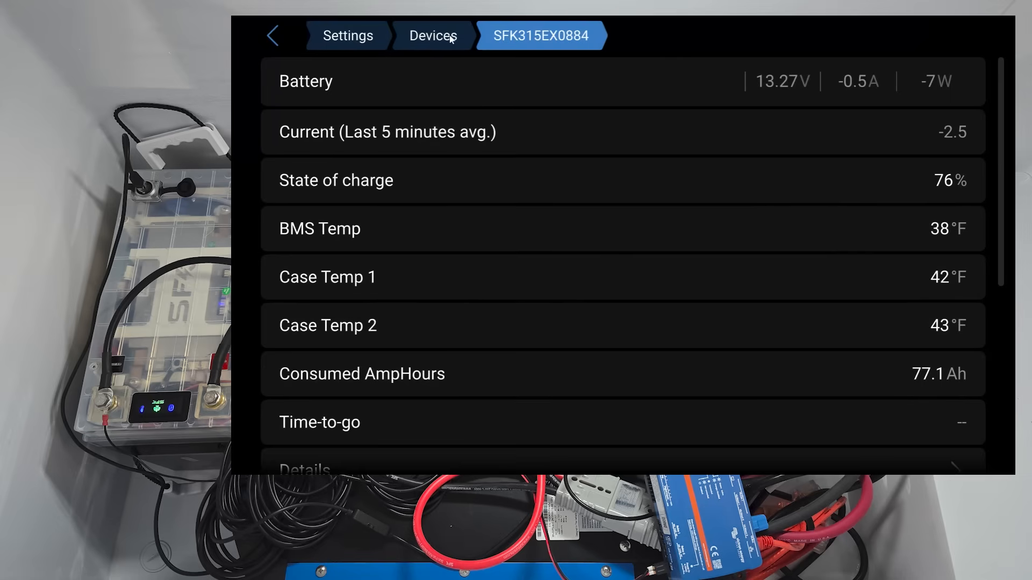
pyautogui.moveTo(854, 278)
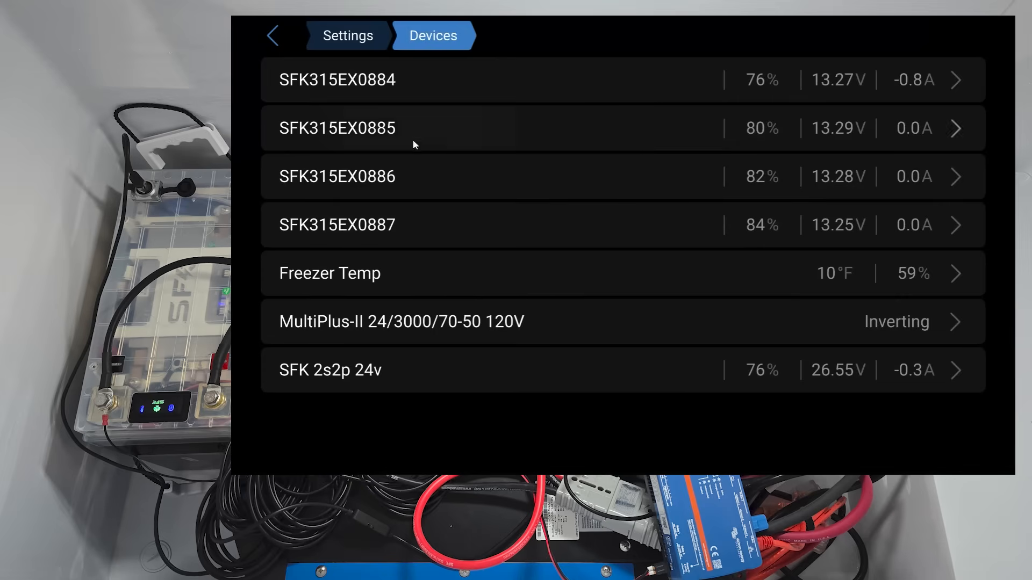
pyautogui.click(337, 128)
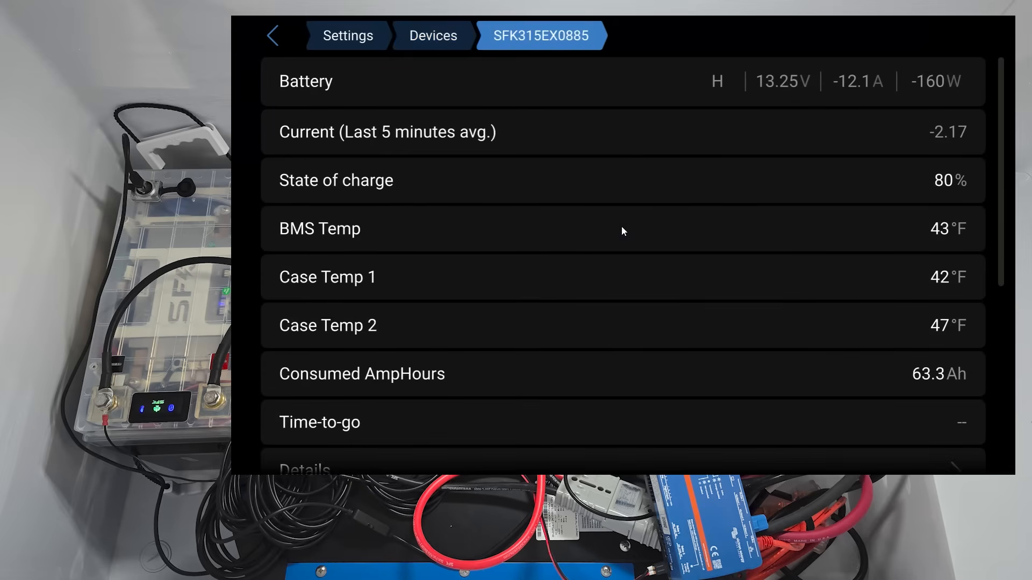
pyautogui.moveTo(722, 312)
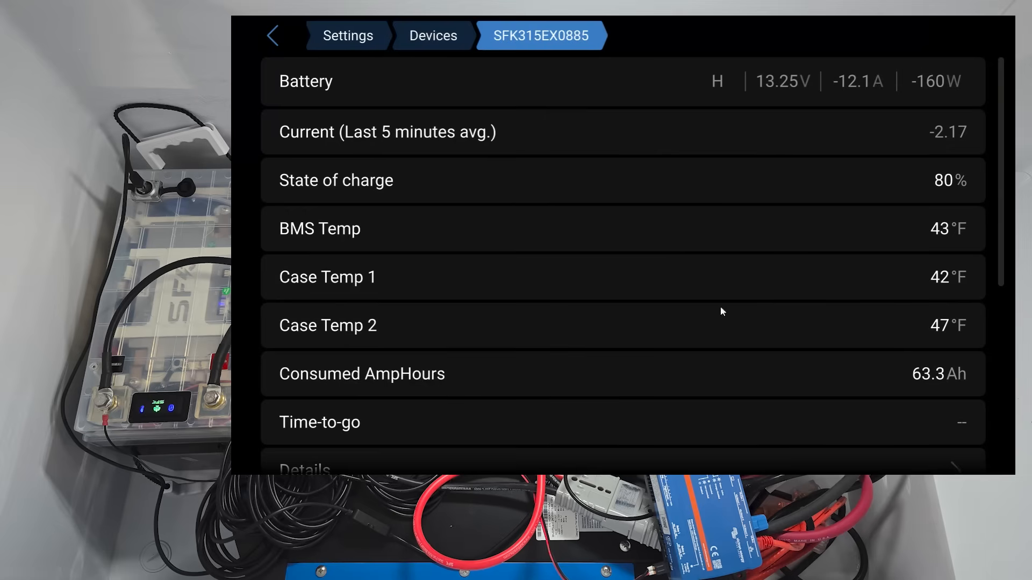
pyautogui.moveTo(487, 56)
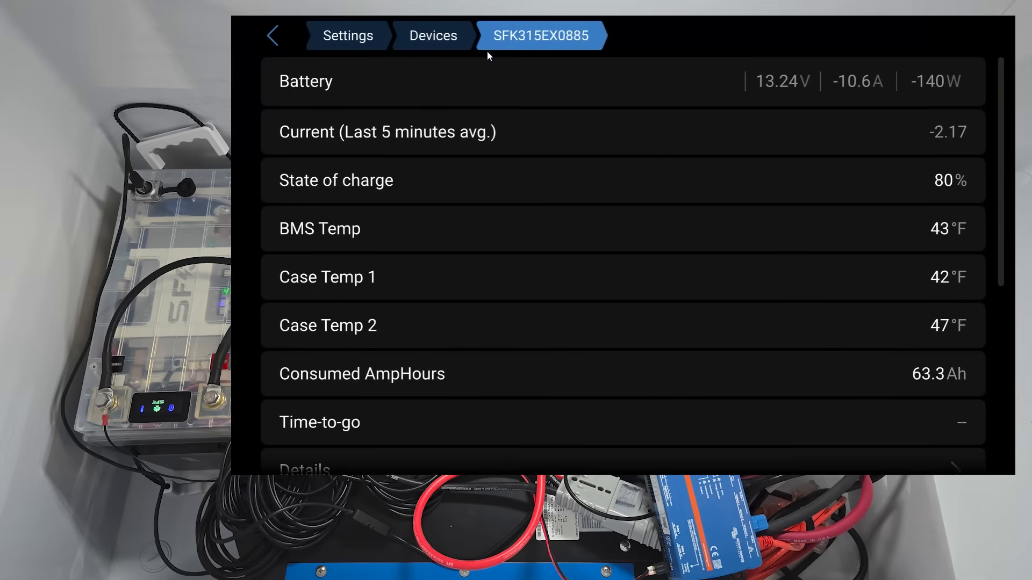
pyautogui.click(432, 36)
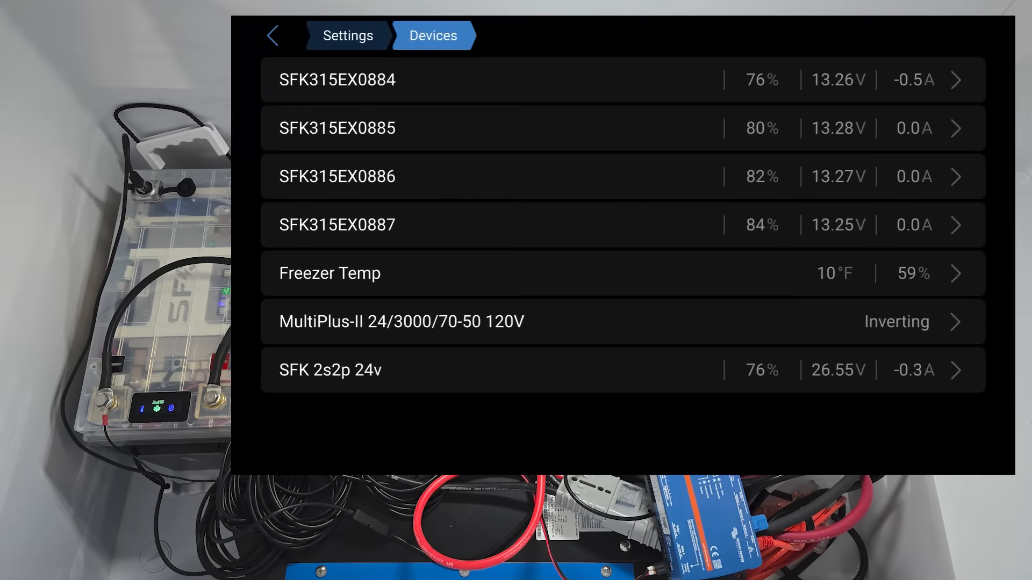
# Check SFK315EX0886's details (82%, 13.27V, case 38–42°F) and return to Devices.
pyautogui.click(338, 176)
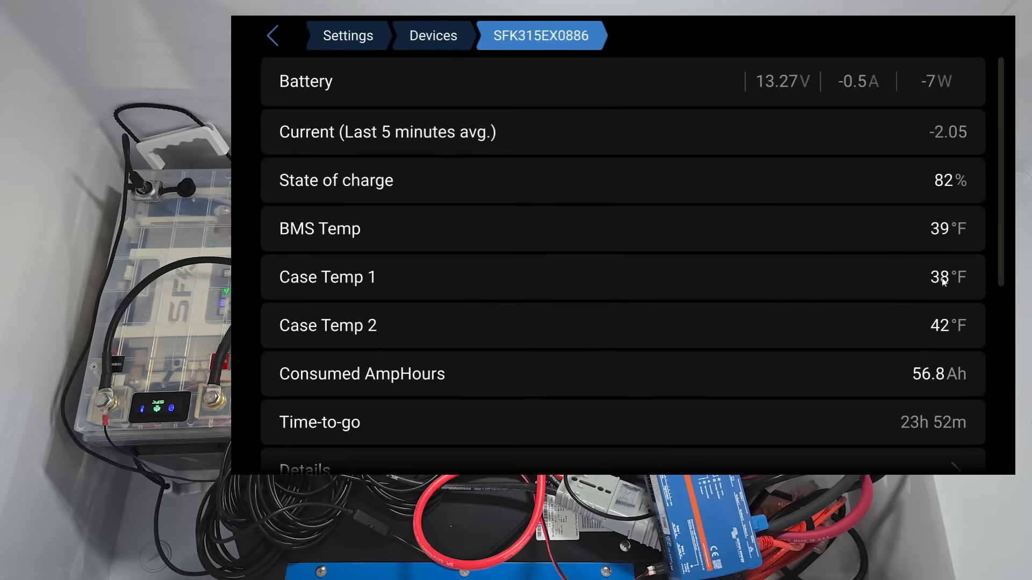
pyautogui.moveTo(905, 314)
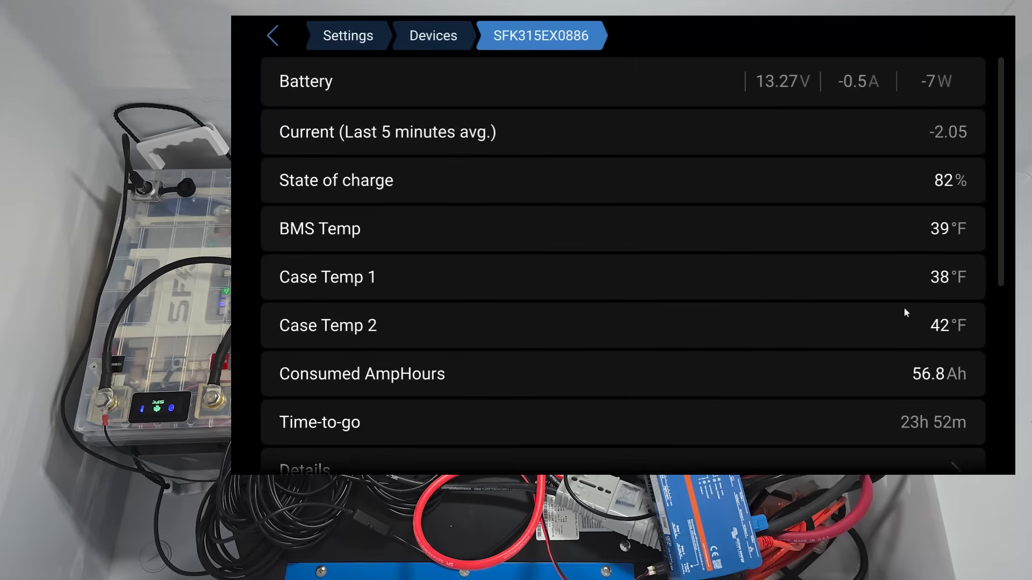
pyautogui.click(432, 36)
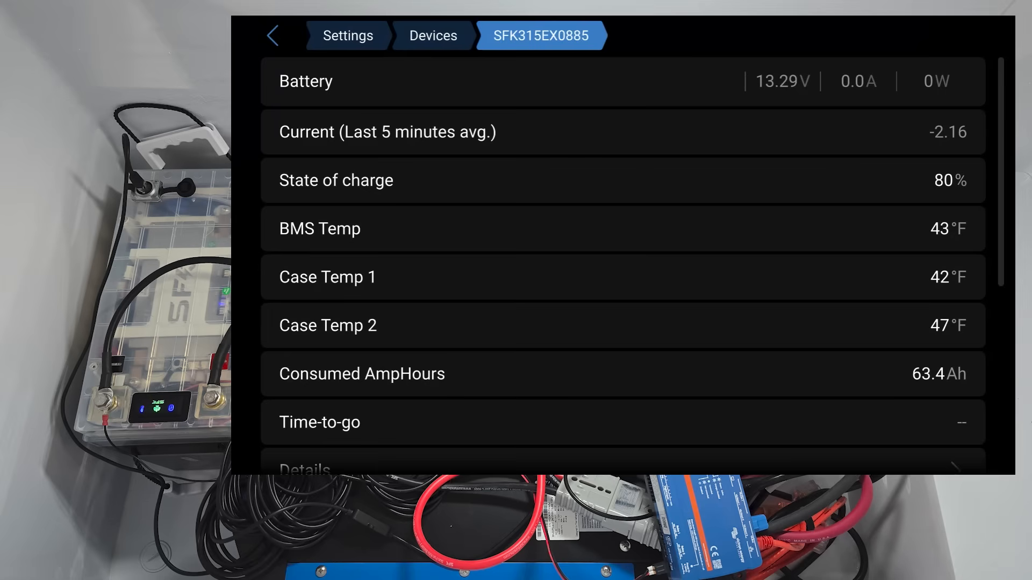
# Navigate back through Devices and Settings to the SFK Venus OS Driver page (v3.39).
pyautogui.click(432, 36)
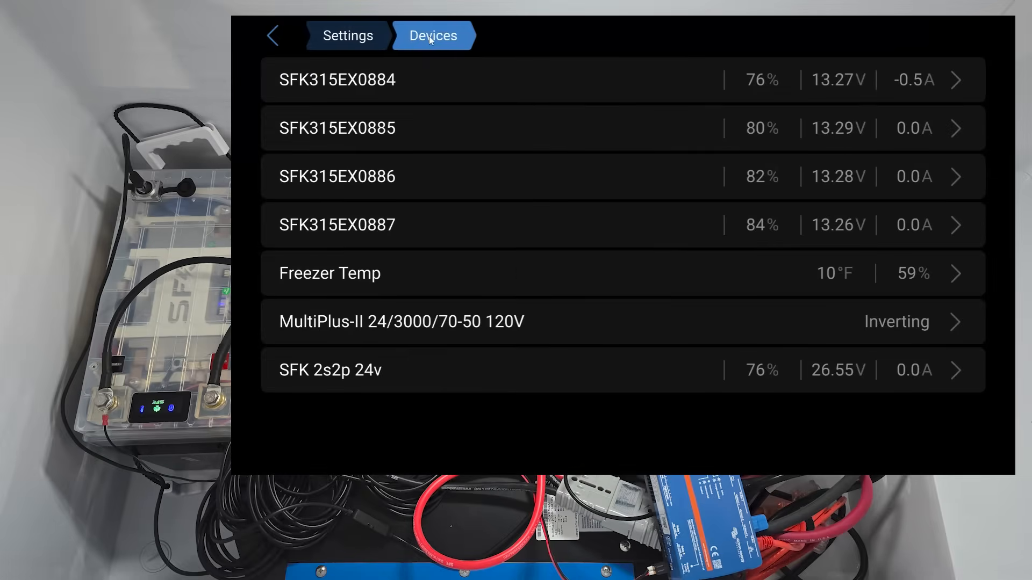
pyautogui.click(348, 34)
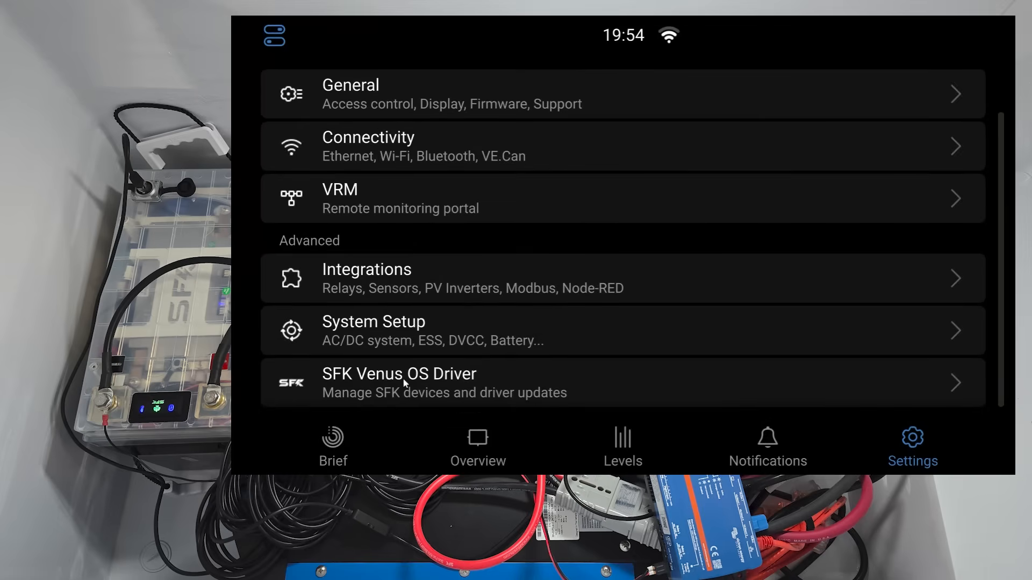
pyautogui.click(399, 383)
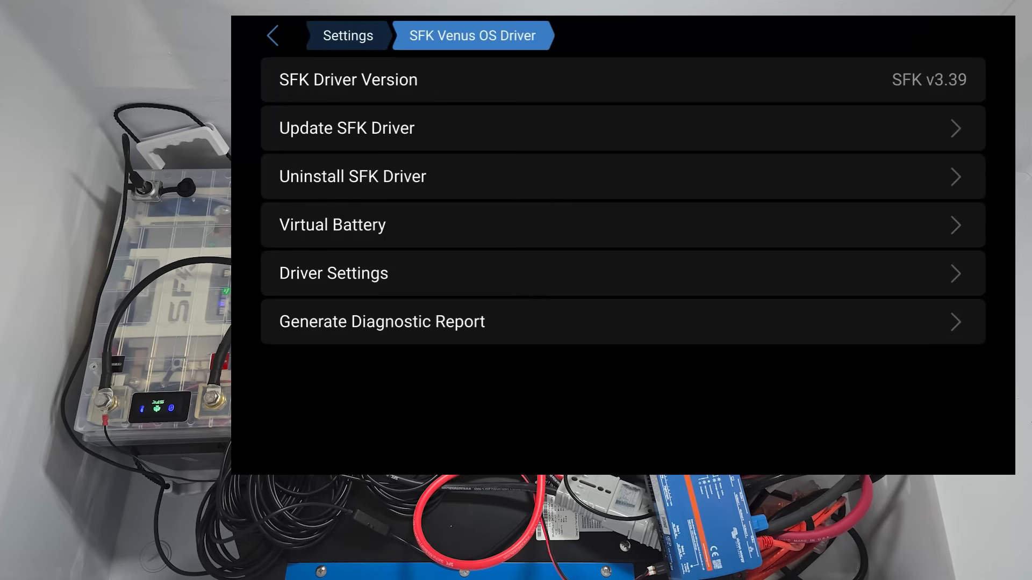
pyautogui.moveTo(746, 147)
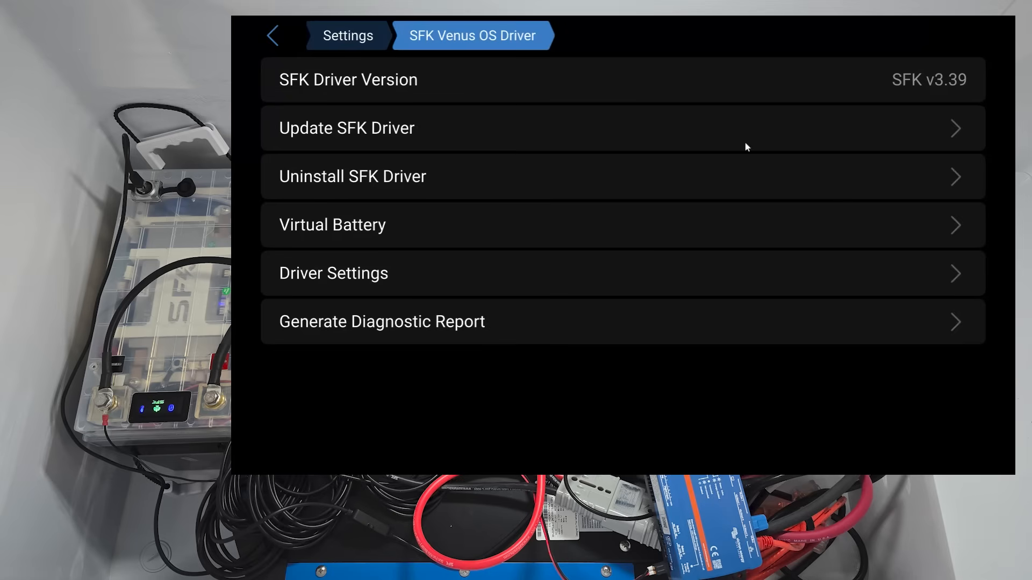